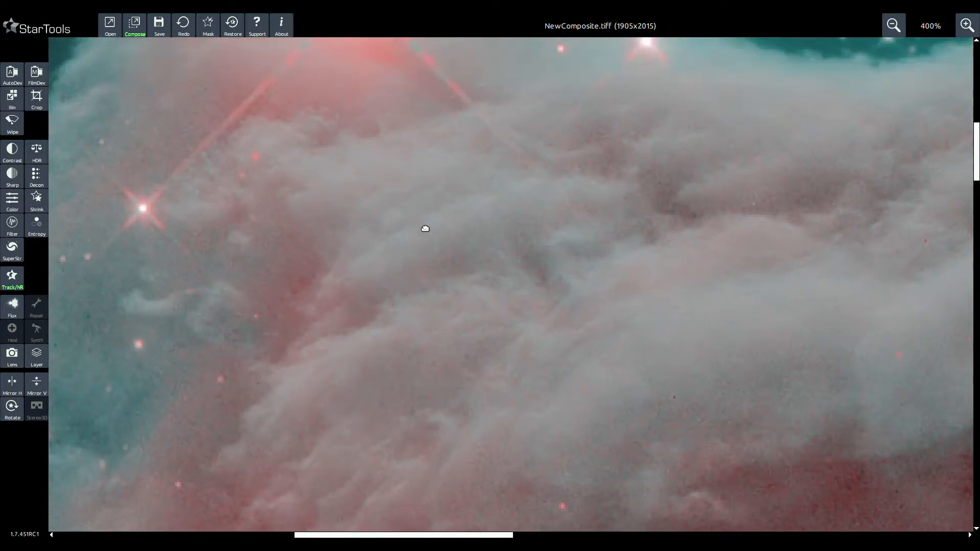
Step: Zoom the NewComposite.tiff view out to 150% so the nebula's head and starfield fit
drag(424, 227, 415, 278)
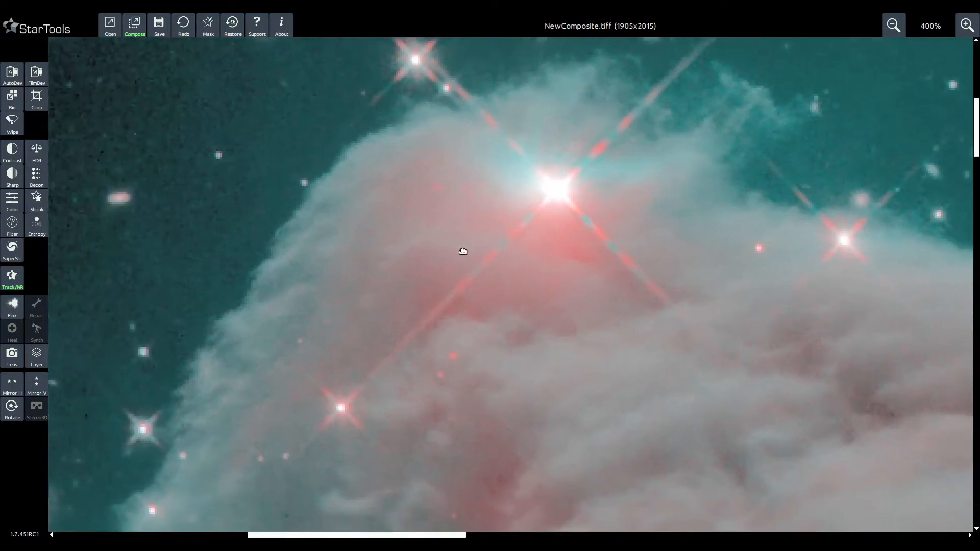
click(894, 24)
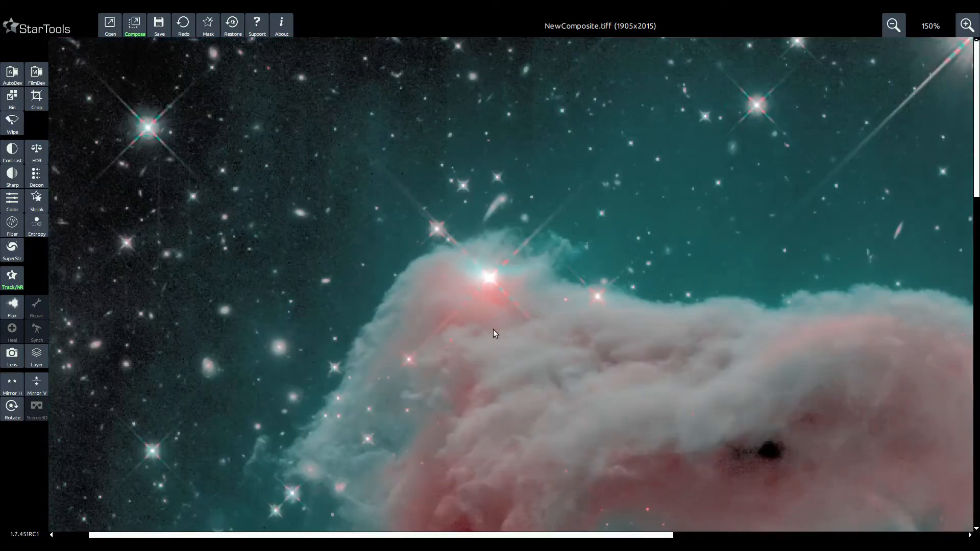
Step: Run Wipe at 86% gradient aggressiveness with Defective Sensor Columns and compare before/after
click(12, 123)
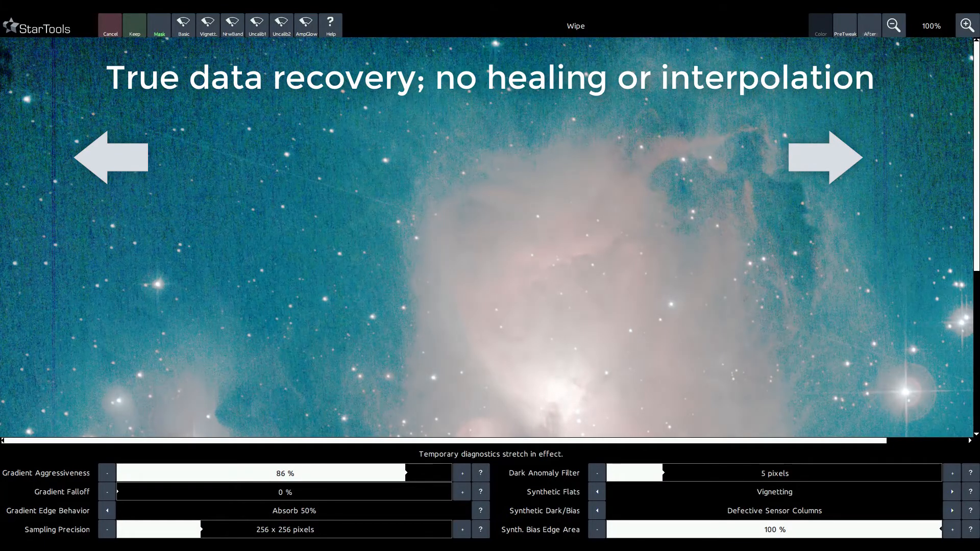
click(870, 25)
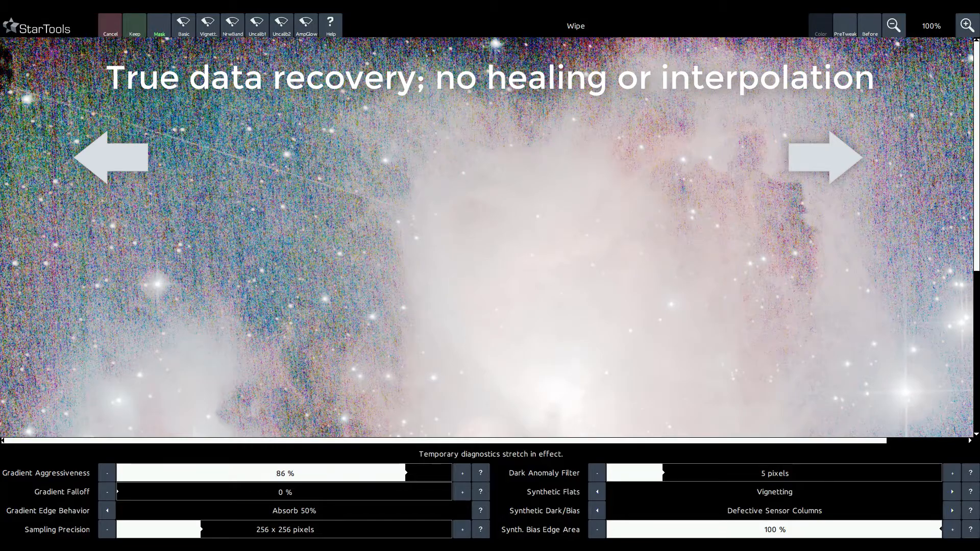
click(159, 25)
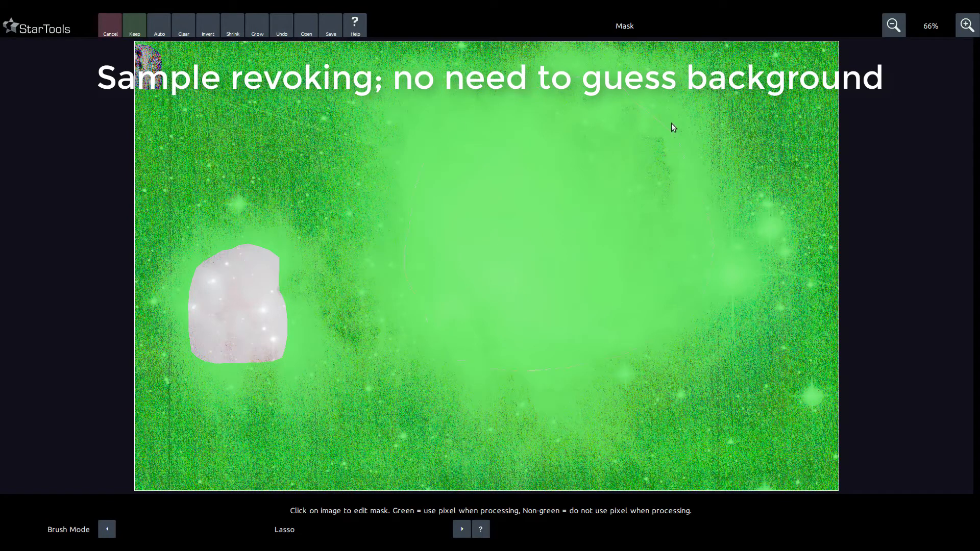
Step: Lasso-cut a small patch on the left out of the processing mask
click(135, 26)
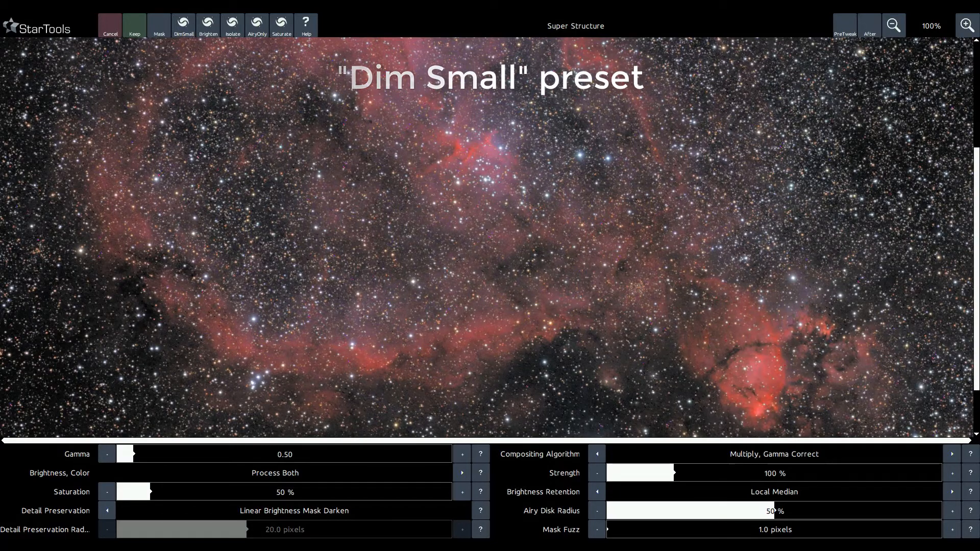
Step: Apply the DimSmall then Isolate presets in Super Structure on the red nebula
click(232, 25)
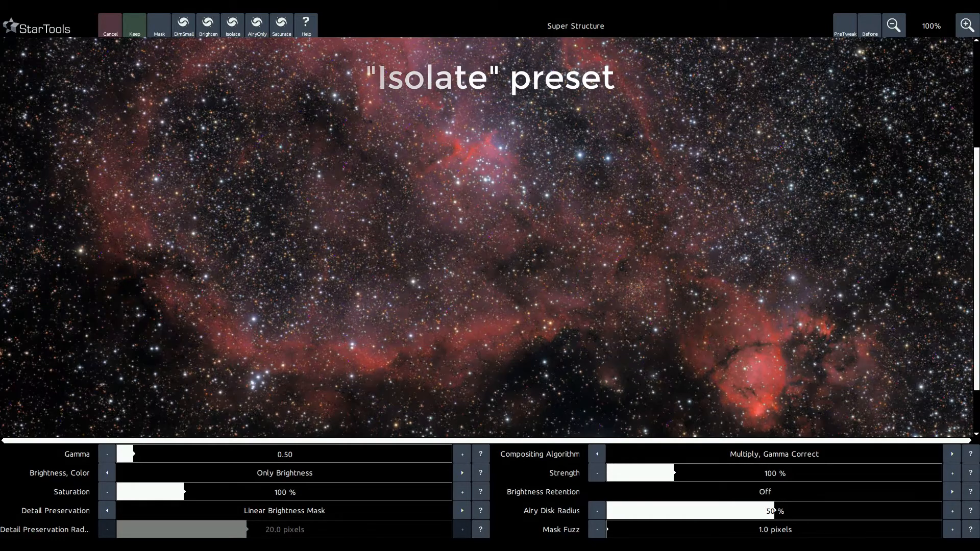
click(282, 22)
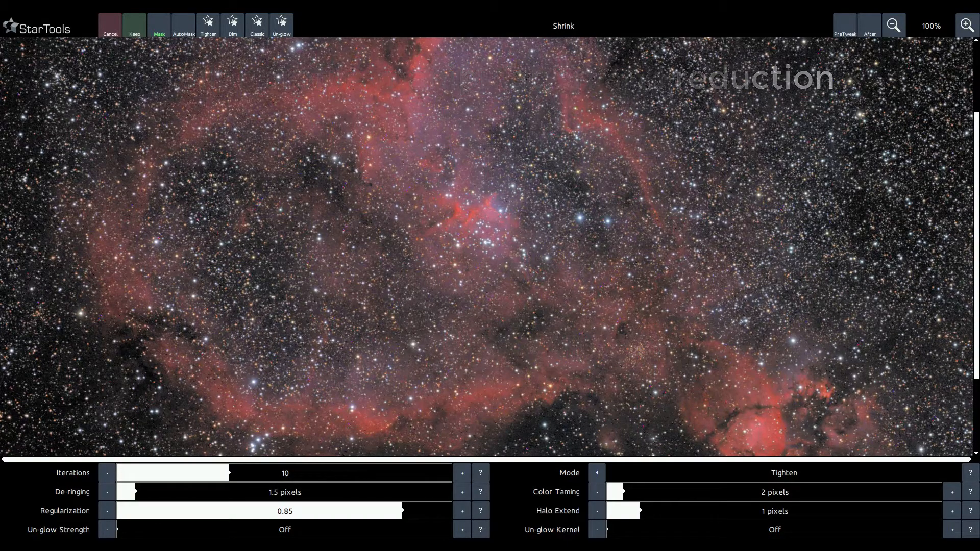
Step: Switch Shrink from Tighten to the Dim preset: 7 iterations, 0.89 regularization, 2-pixel halo
click(208, 25)
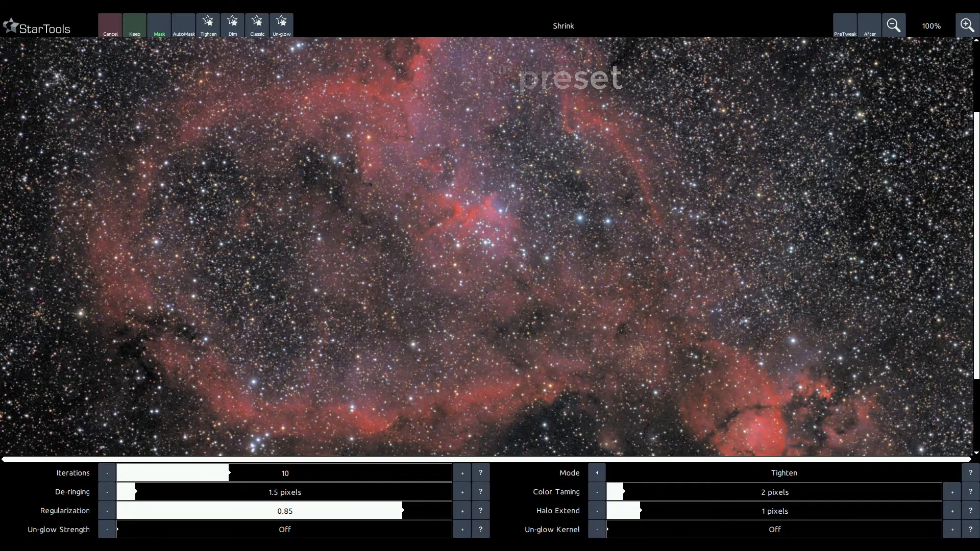
click(232, 25)
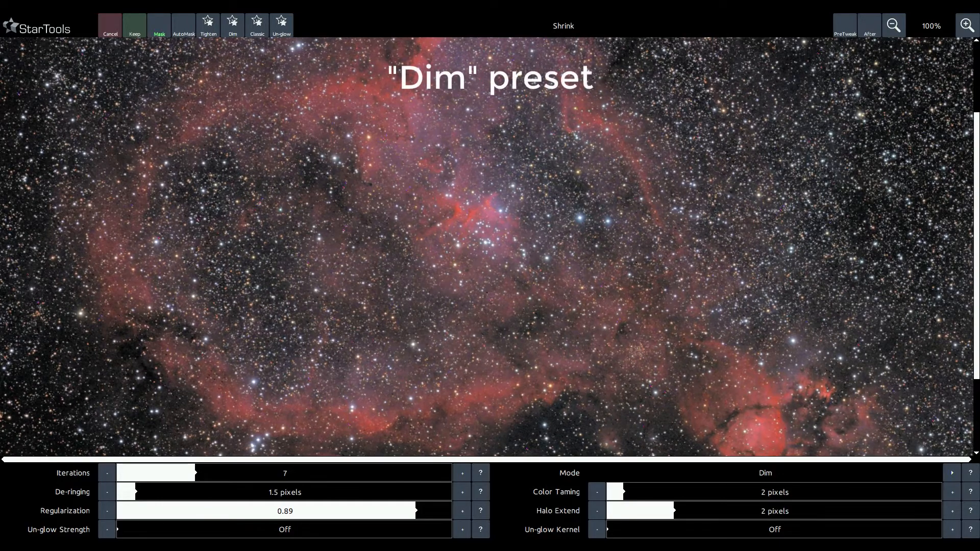